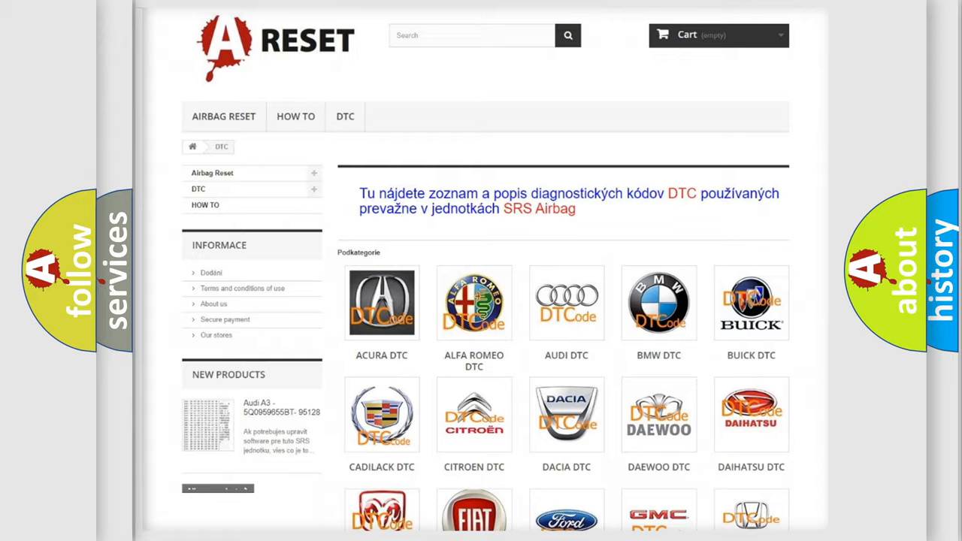
Open the Lincoln DTC page from the brand grid and bring the B13xx–B18xx codes into view
{"action": "scroll", "scroll_direction": "down", "scroll_amount": 3}
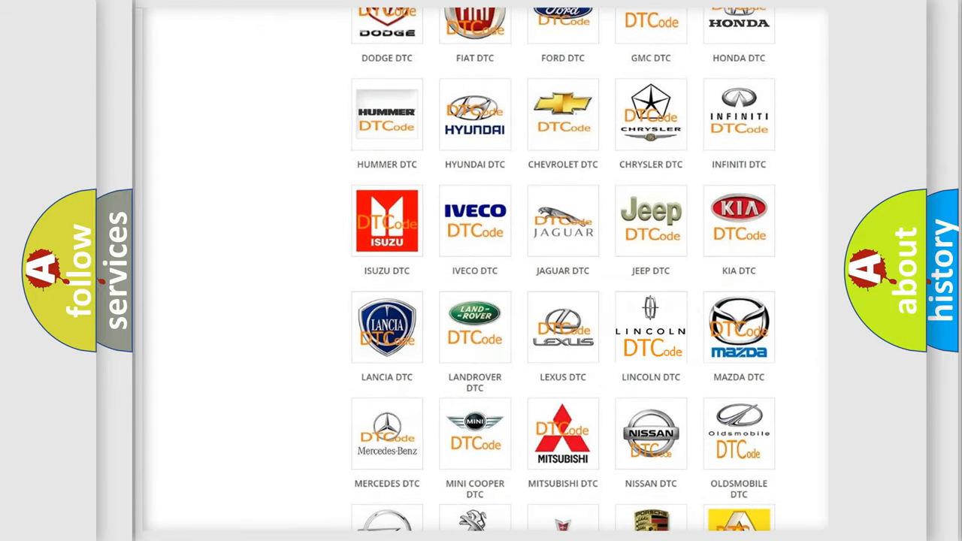
{"action": "left_click", "coordinate": [649, 328]}
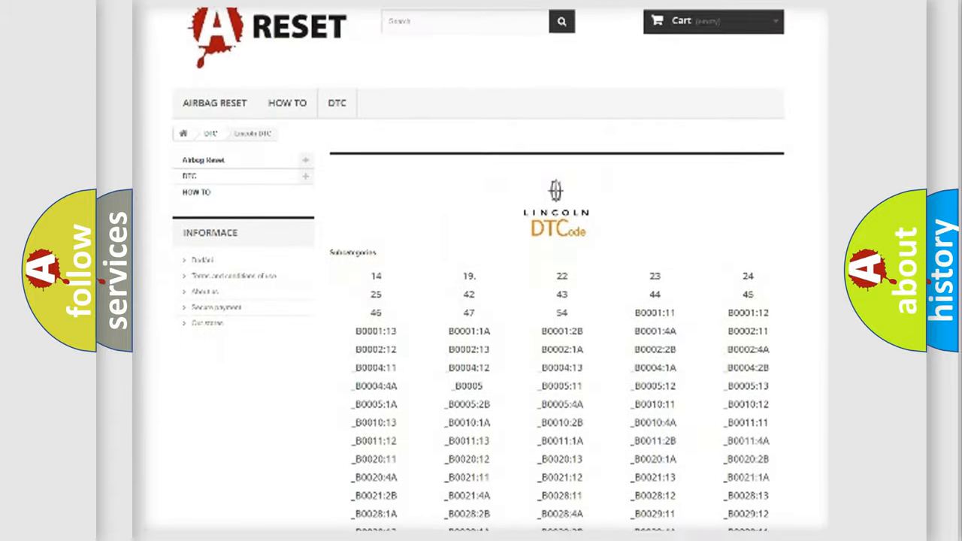
{"action": "scroll", "scroll_direction": "down", "scroll_amount": 3}
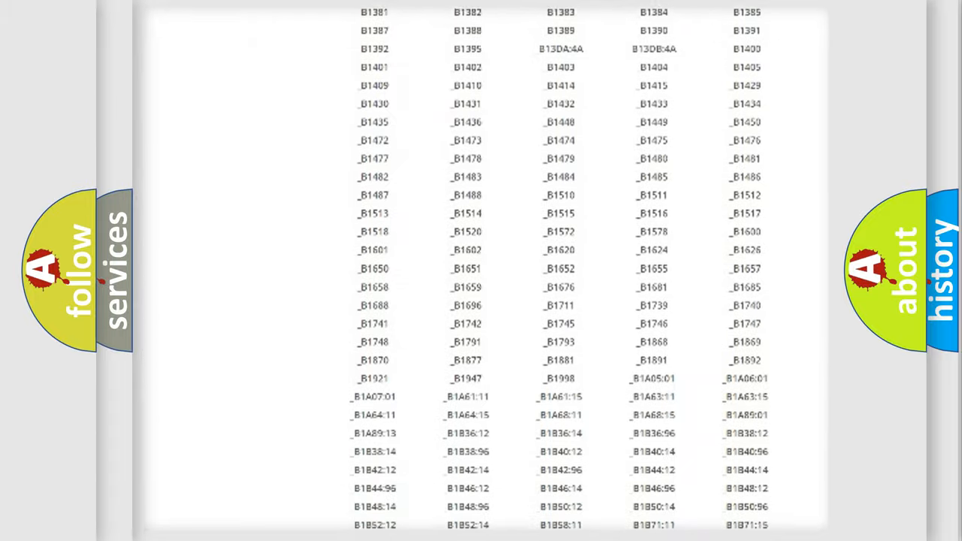